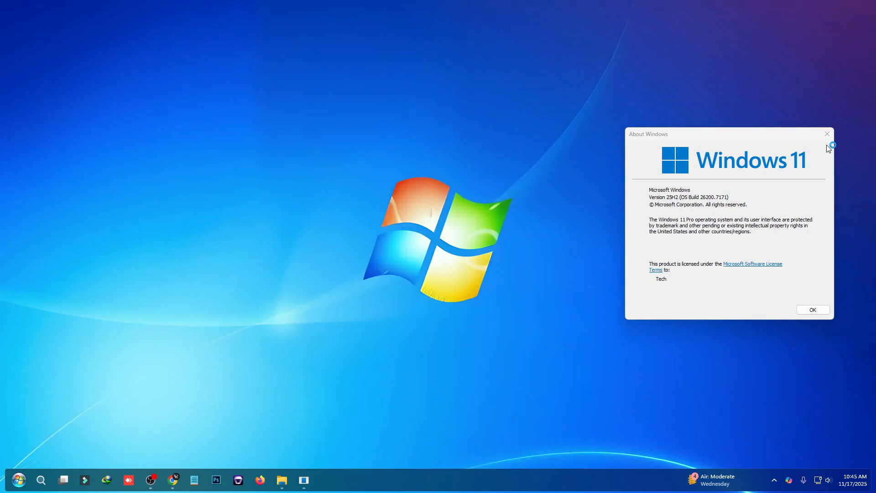
- Dismiss the About Windows box and browse the Windows 7-styled start menu's full app list
{"action": "left_click", "coordinate": [18, 480]}
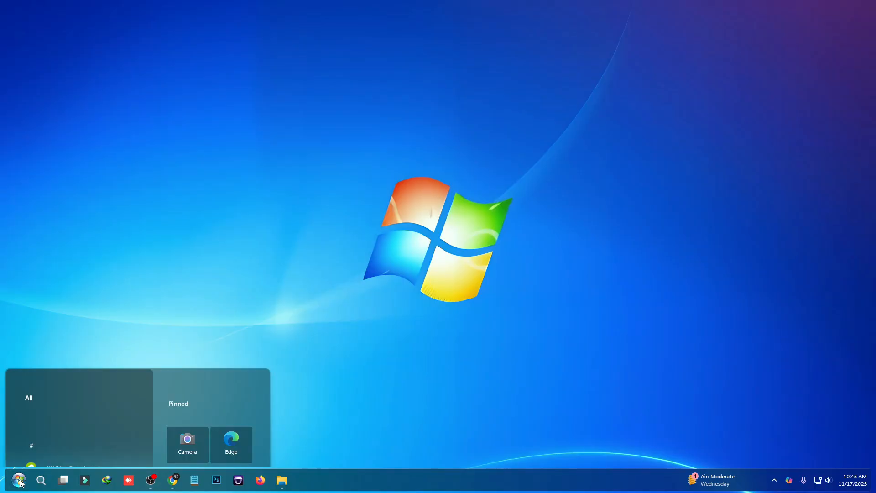
{"action": "left_click", "coordinate": [18, 479]}
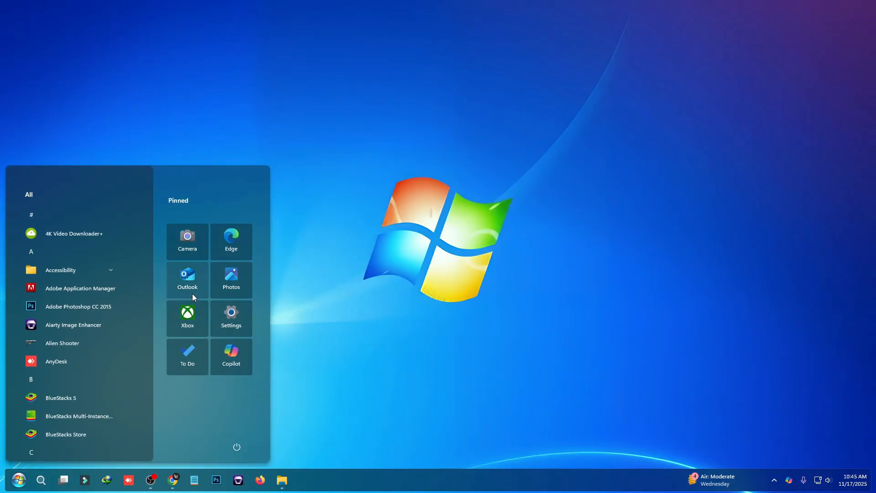
{"action": "mouse_move", "coordinate": [70, 377]}
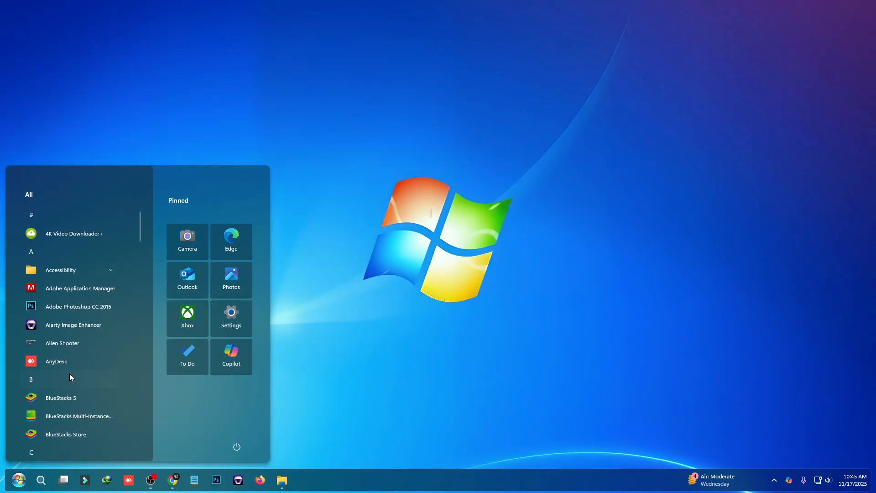
{"action": "scroll", "scroll_direction": "down", "scroll_amount": 3}
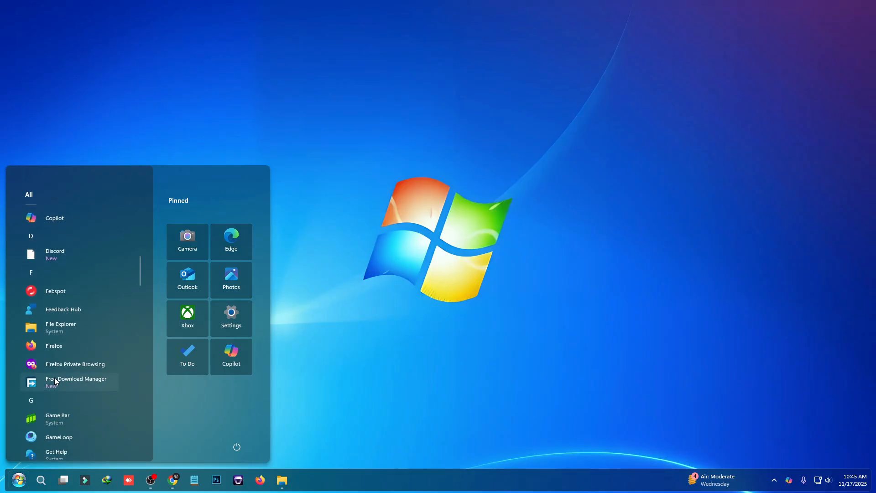
{"action": "scroll", "scroll_direction": "down", "scroll_amount": 3}
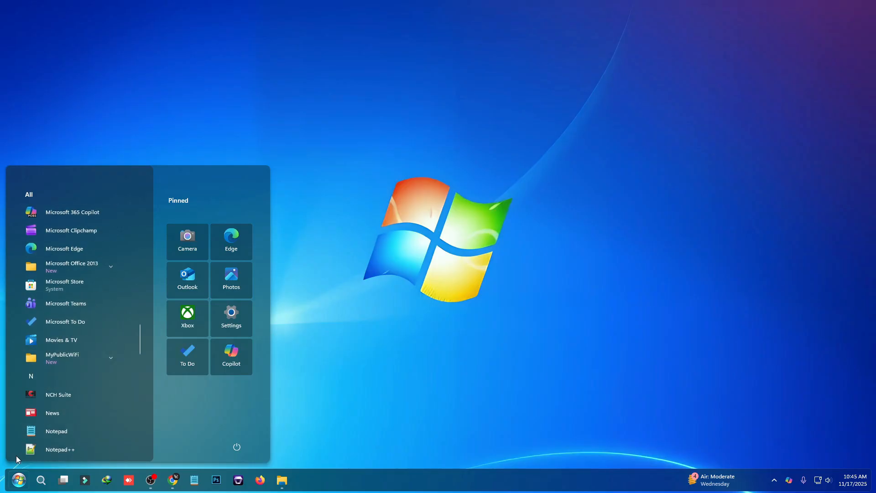
{"action": "mouse_move", "coordinate": [200, 486]}
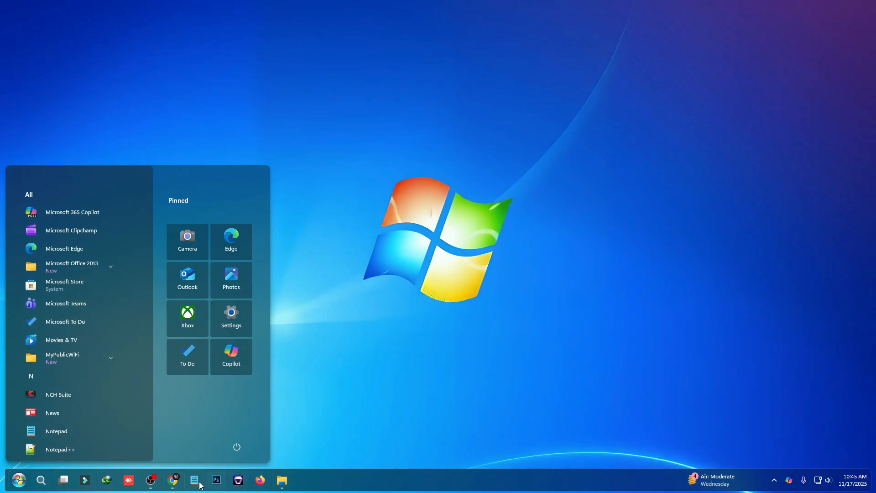
{"action": "scroll", "scroll_direction": "down", "scroll_amount": 3}
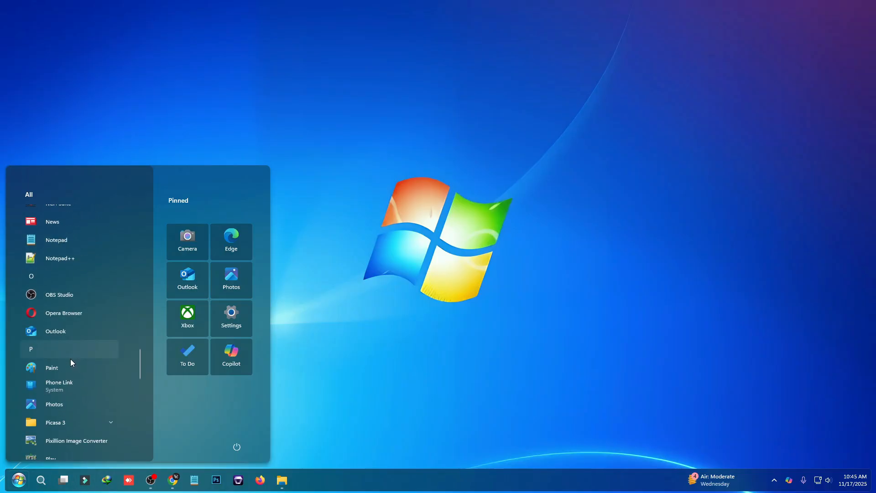
{"action": "scroll", "scroll_direction": "down", "scroll_amount": 3}
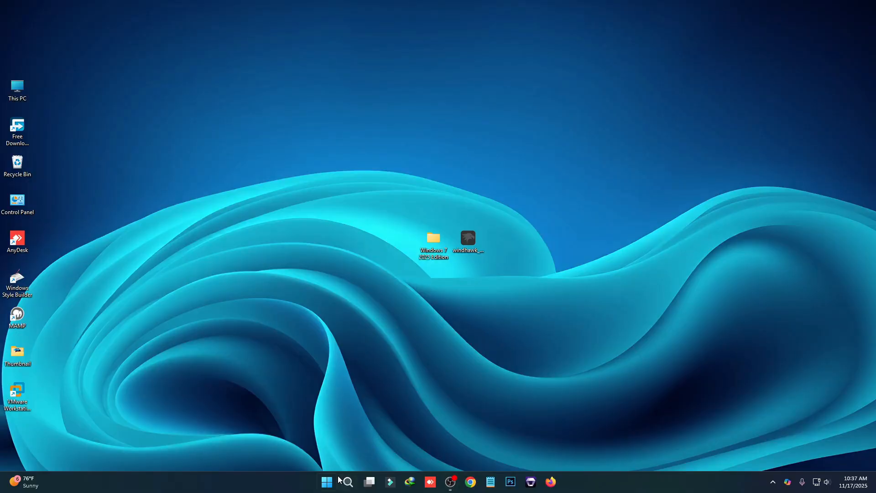
{"action": "left_click", "coordinate": [327, 481]}
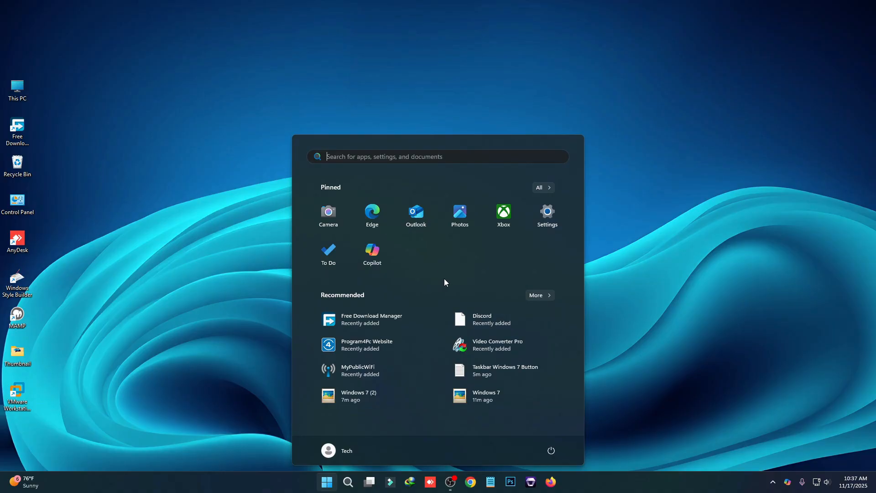
{"action": "mouse_move", "coordinate": [508, 270]}
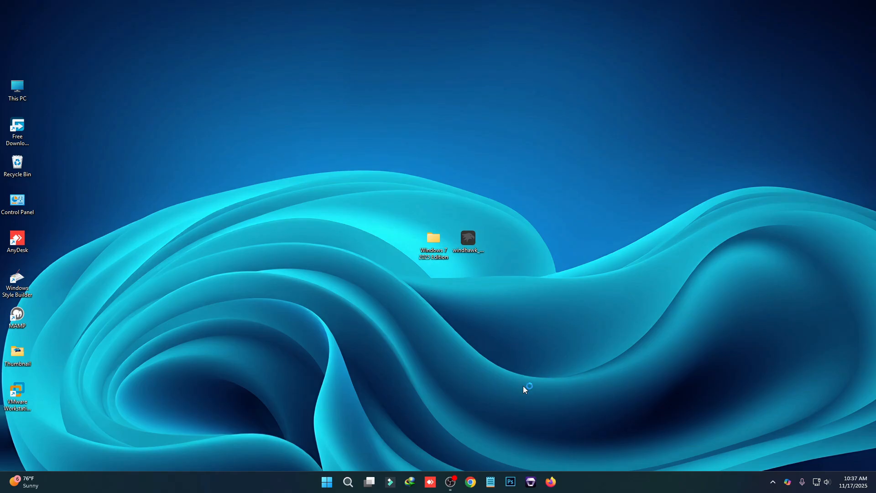
- Run the Windhawk installer in English with default components and launch Windhawk when finished
{"action": "double_click", "coordinate": [467, 239]}
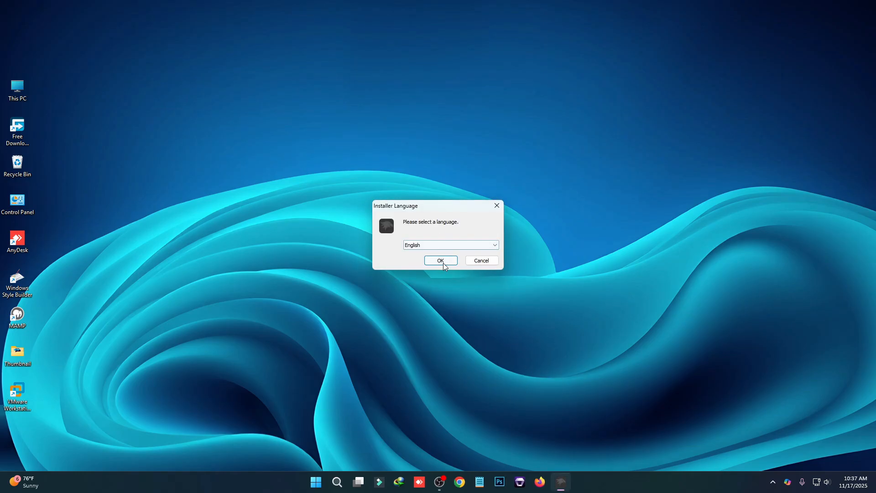
{"action": "left_click", "coordinate": [315, 481]}
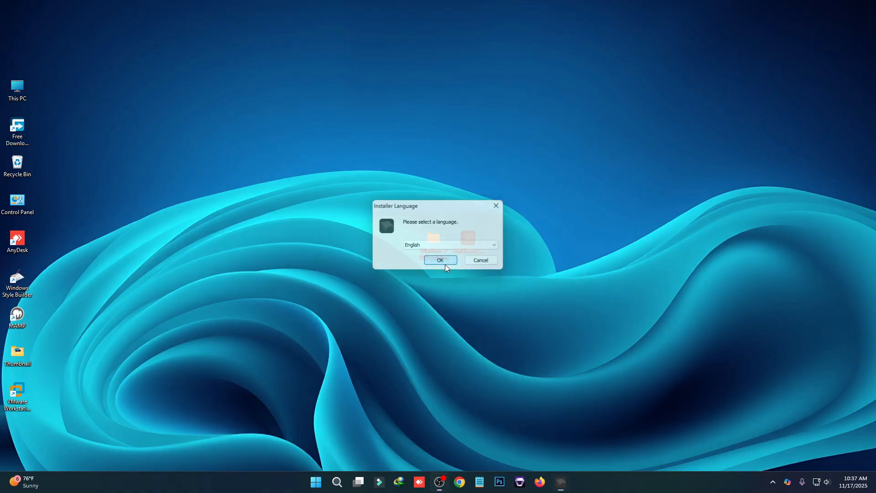
{"action": "left_click", "coordinate": [440, 261]}
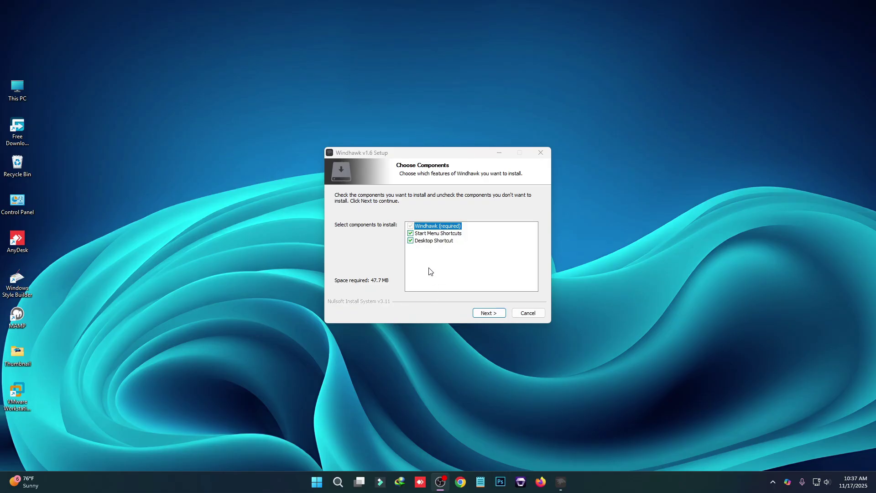
{"action": "left_click", "coordinate": [487, 312]}
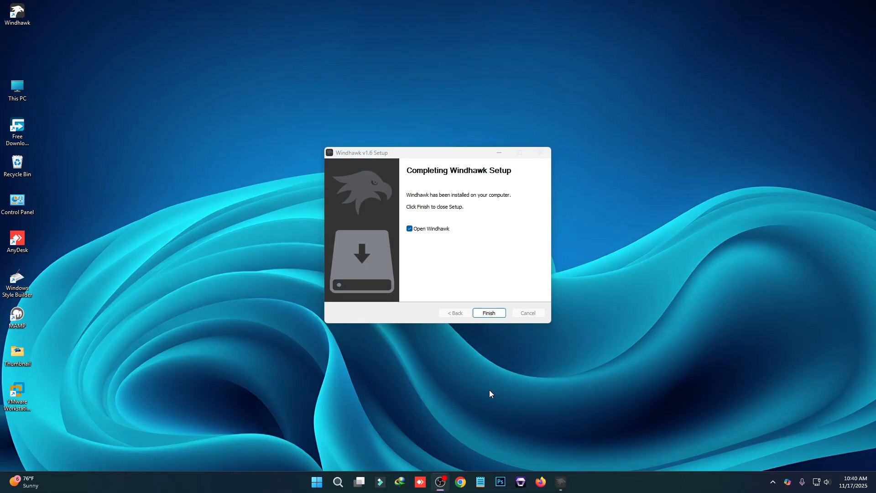
{"action": "left_click", "coordinate": [487, 313]}
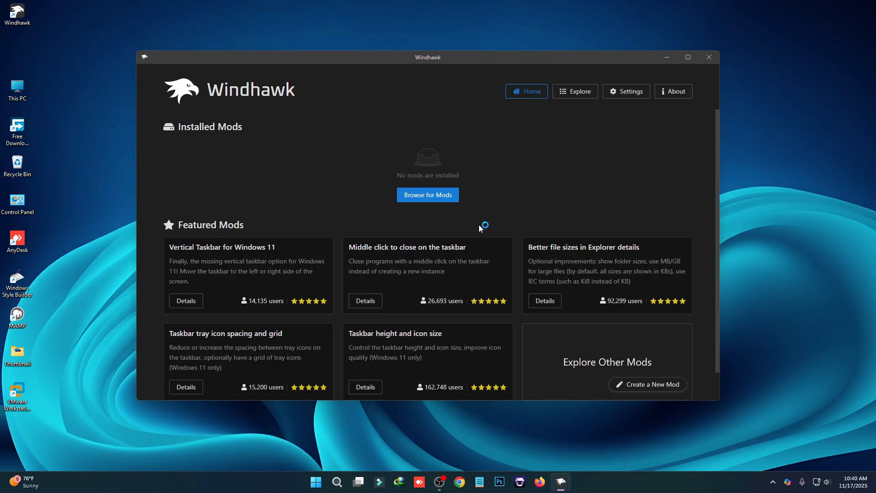
- Search the Explore catalogue for 'taskbar sty' to find Windows 11 Taskbar Styler
{"action": "left_click", "coordinate": [574, 91]}
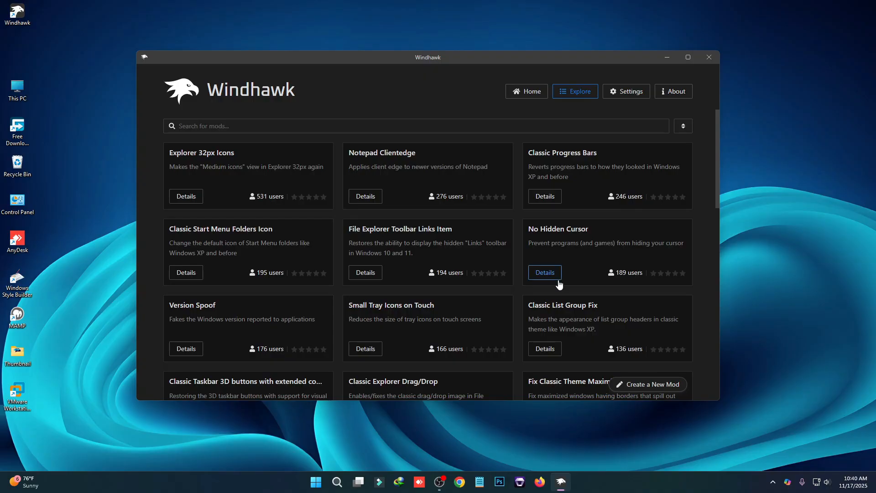
{"action": "scroll", "scroll_direction": "down", "scroll_amount": 3}
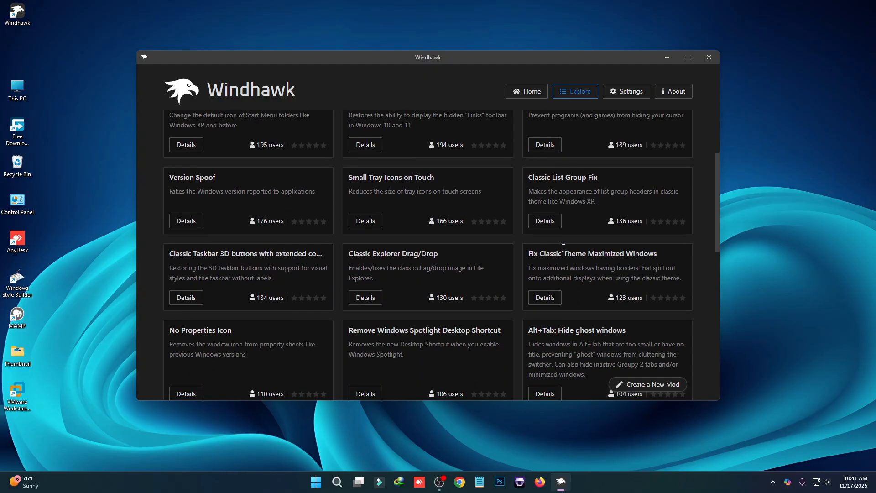
{"action": "scroll", "scroll_direction": "up", "scroll_amount": 3}
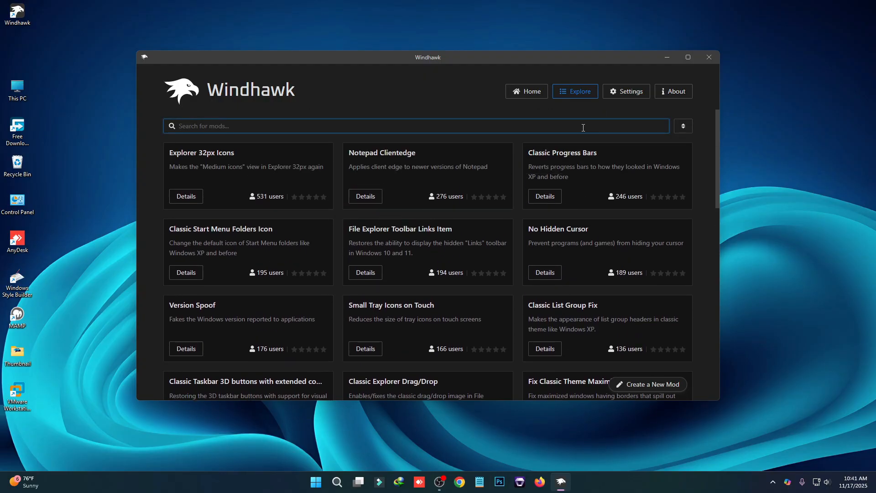
{"action": "type", "text": "taskb"}
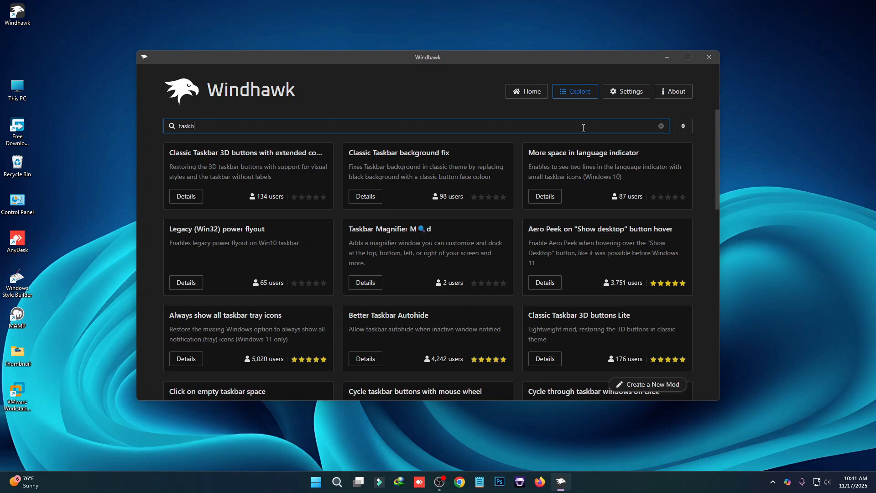
{"action": "type", "text": "ar"}
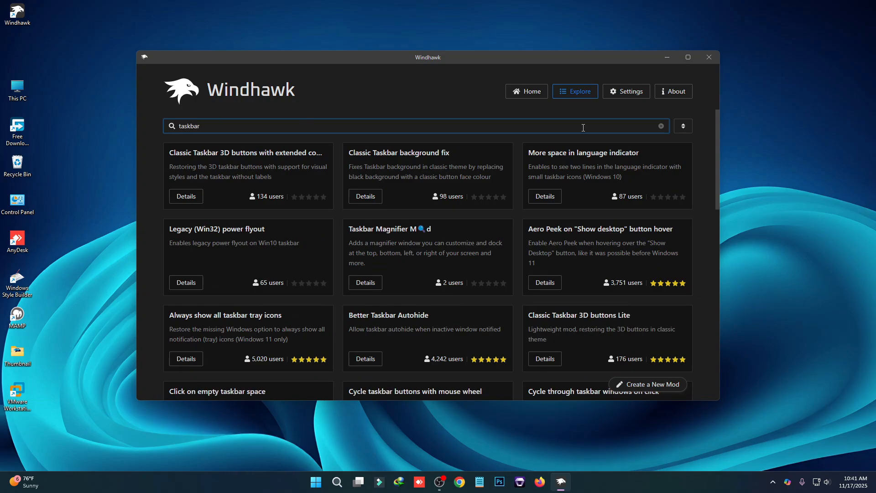
{"action": "type", "text": "s"}
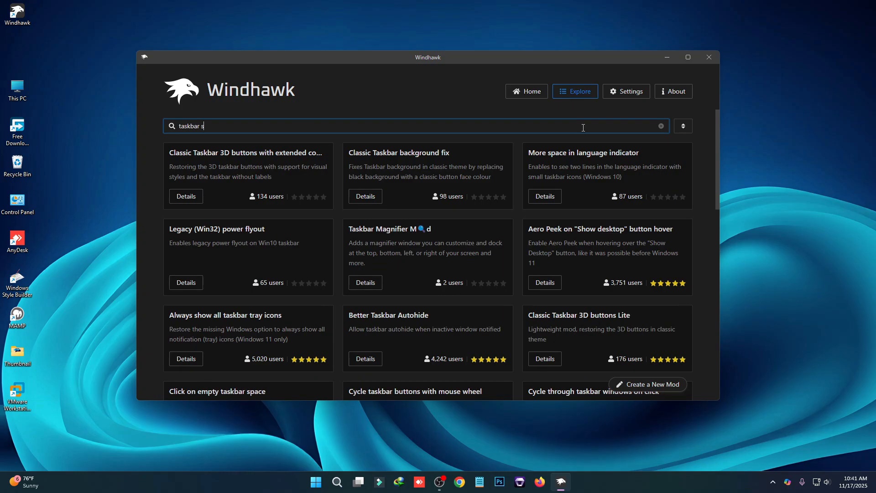
{"action": "type", "text": "ty"}
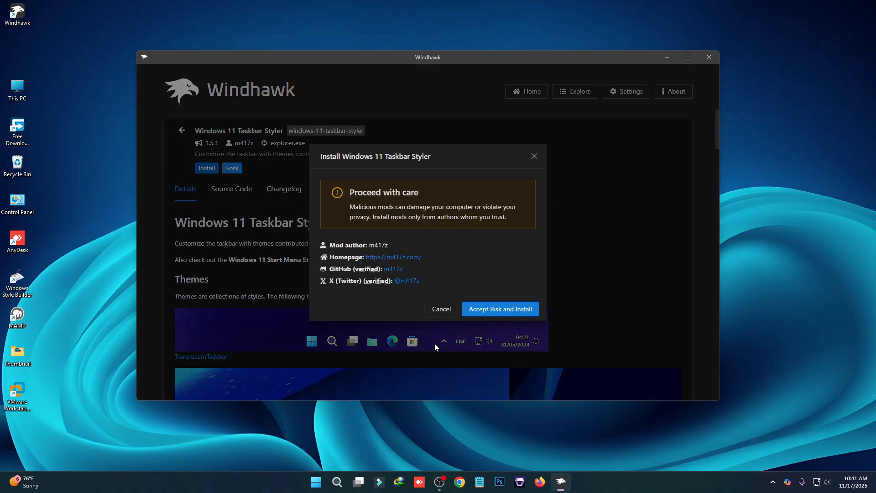
- Accept the risk to install Taskbar Styler and copy all of Taskbar Windows 7 Button.txt
{"action": "left_click", "coordinate": [499, 308]}
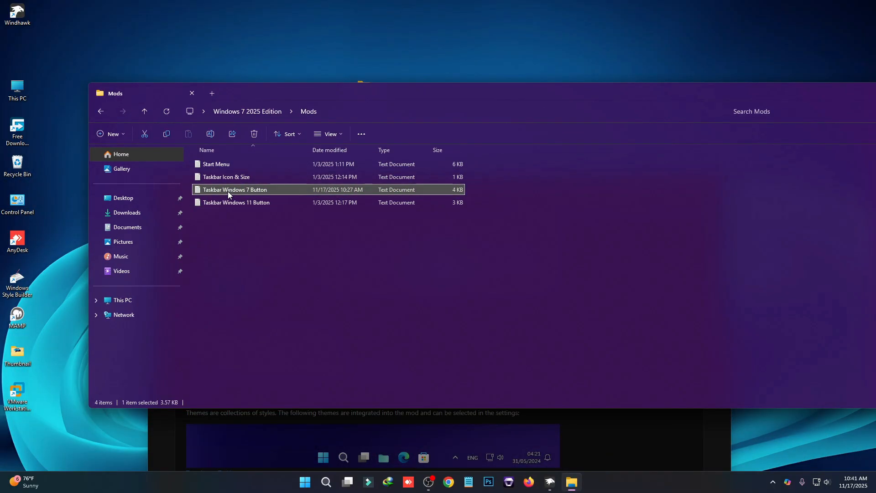
{"action": "double_click", "coordinate": [235, 190]}
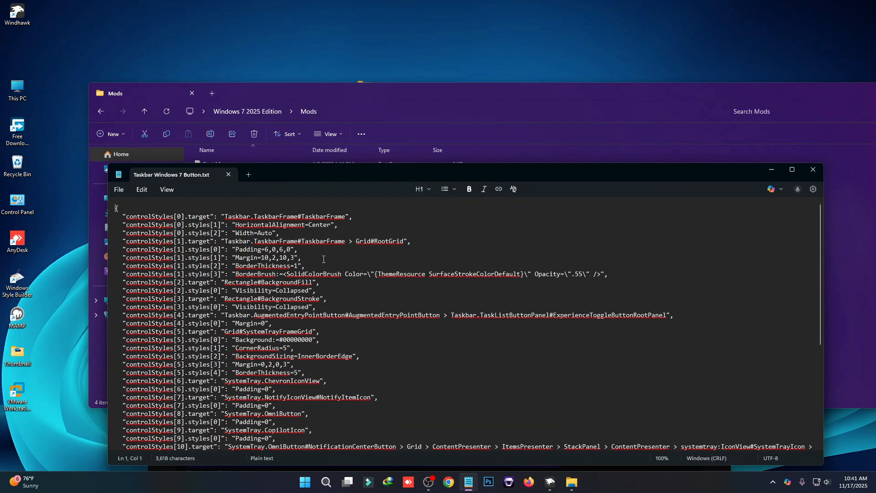
{"action": "key", "text": "ctrl+a"}
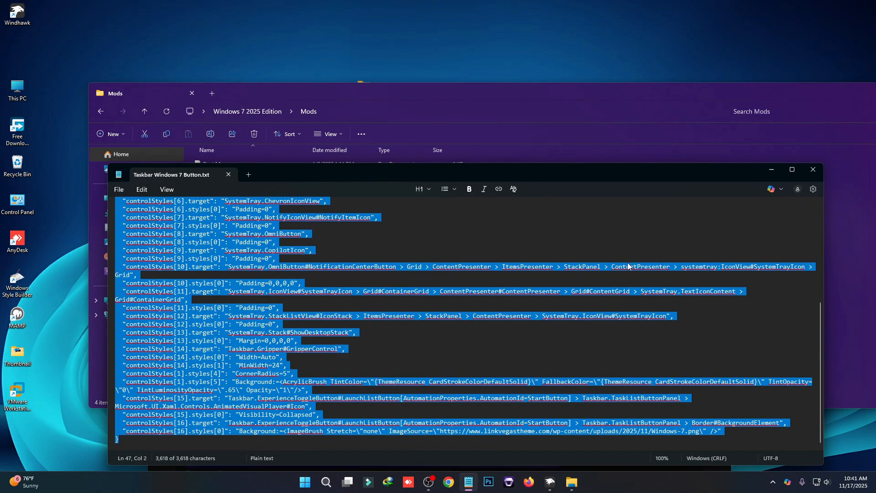
{"action": "left_click", "coordinate": [812, 170]}
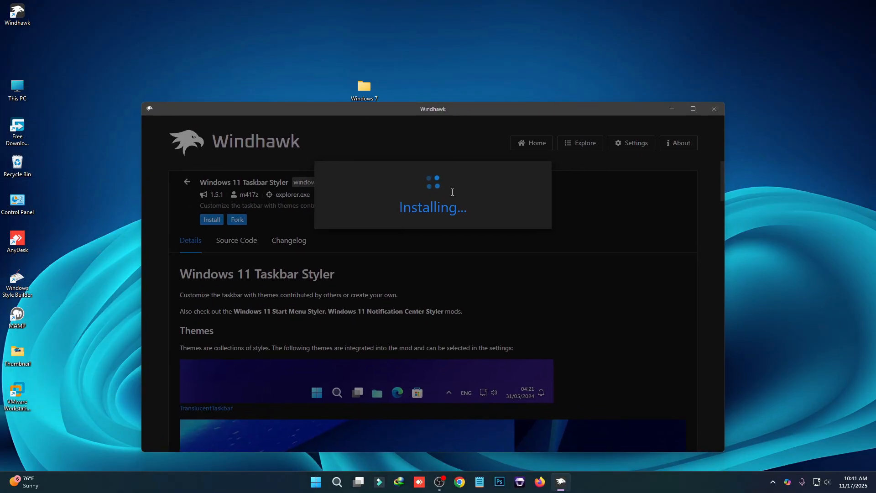
{"action": "mouse_move", "coordinate": [497, 274]}
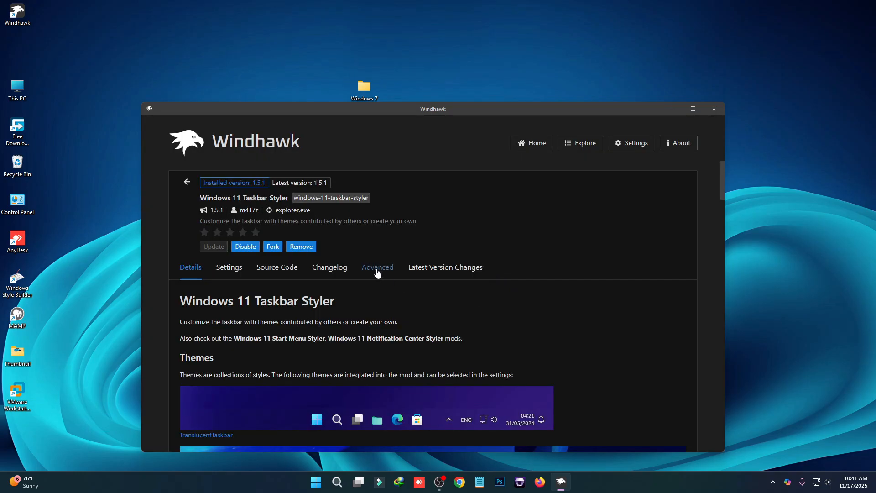
- Load the copied Windows 7 button style into Taskbar Styler's Advanced mod settings
{"action": "left_click", "coordinate": [377, 268]}
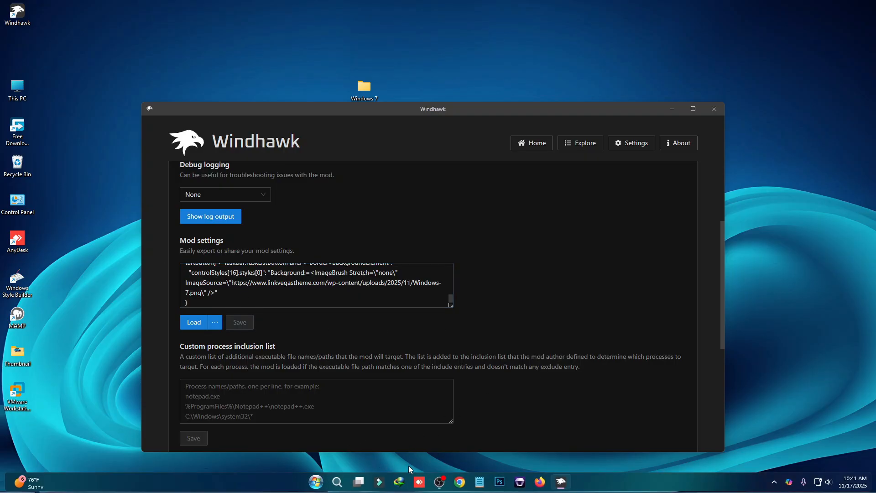
{"action": "scroll", "scroll_direction": "up", "scroll_amount": 3}
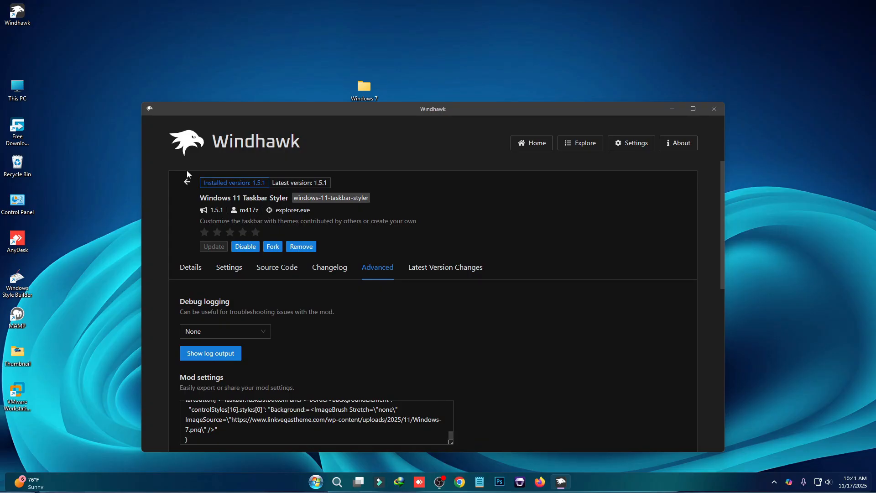
{"action": "left_click", "coordinate": [579, 142]}
{"action": "type", "text": "Windows 11"}
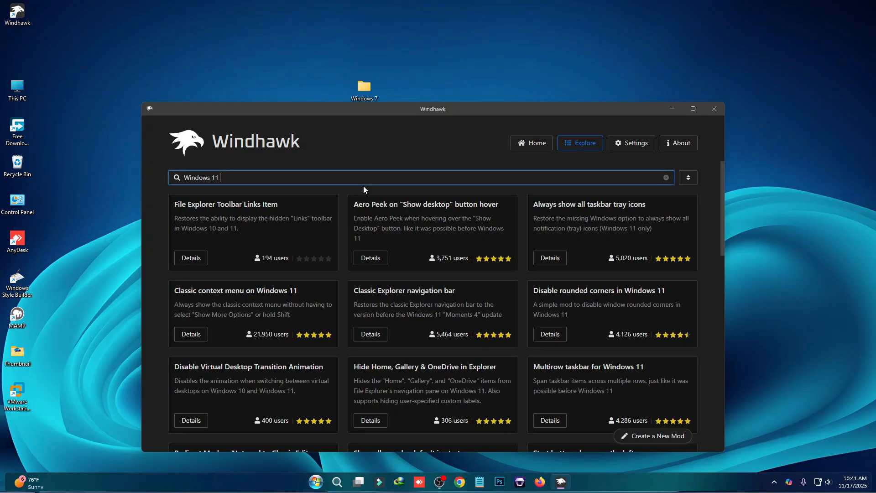
- Search 'Windows 11 start' and install the Windows 11 Start Menu Styler mod
{"action": "type", "text": "start"}
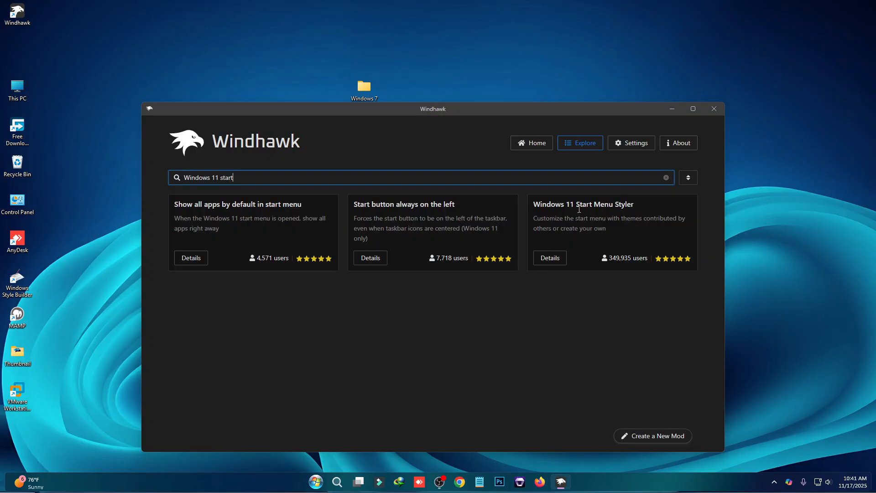
{"action": "left_click", "coordinate": [549, 258]}
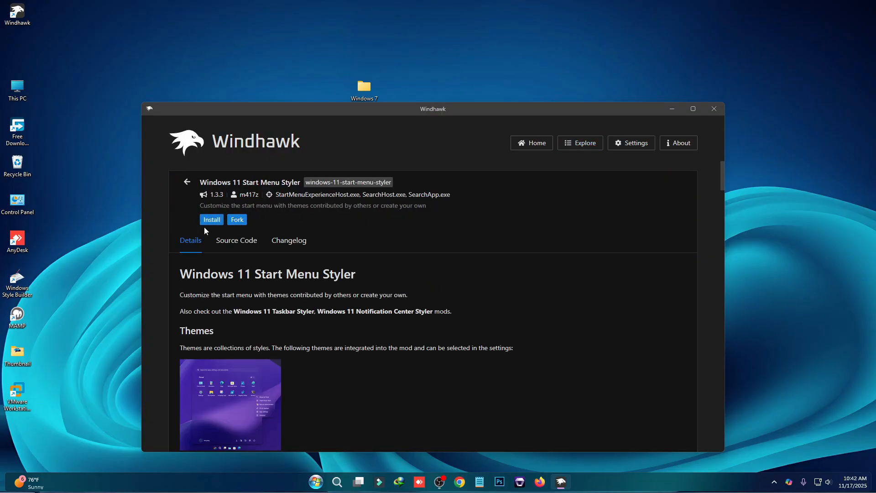
{"action": "left_click", "coordinate": [211, 219]}
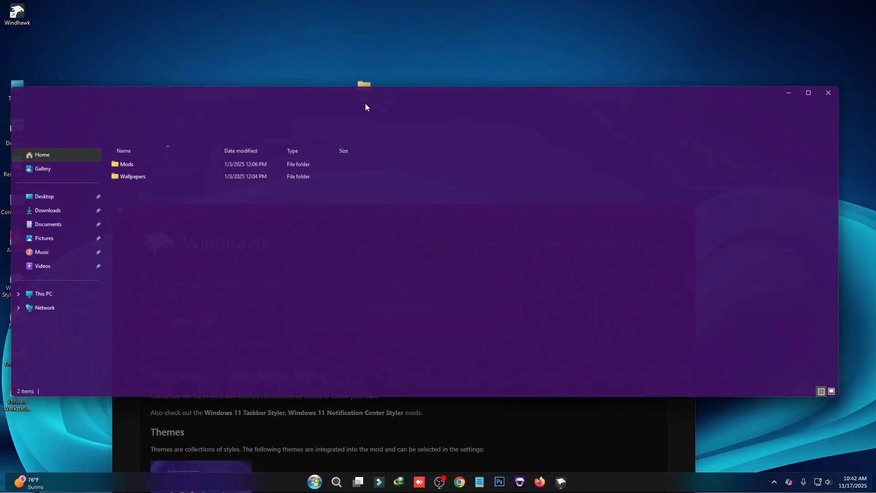
- Open the start menu settings text file from the Windows 7 2025 Edition Mods folder
{"action": "double_click", "coordinate": [126, 164]}
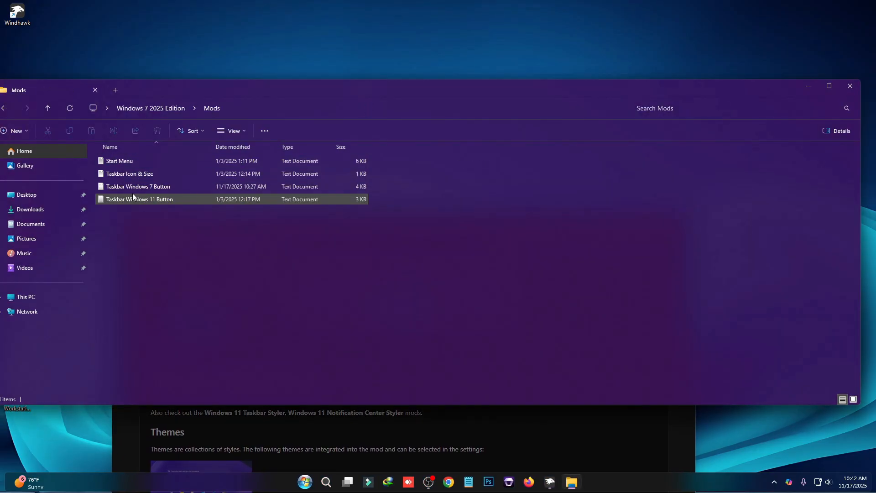
{"action": "double_click", "coordinate": [119, 160]}
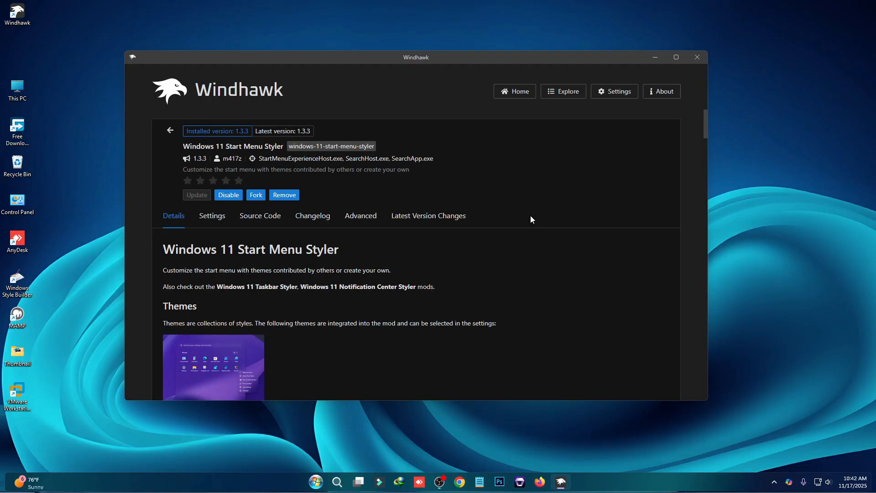
- Paste the Windows 7 start menu style code into Start Menu Styler's Advanced settings and save
{"action": "left_click", "coordinate": [361, 215]}
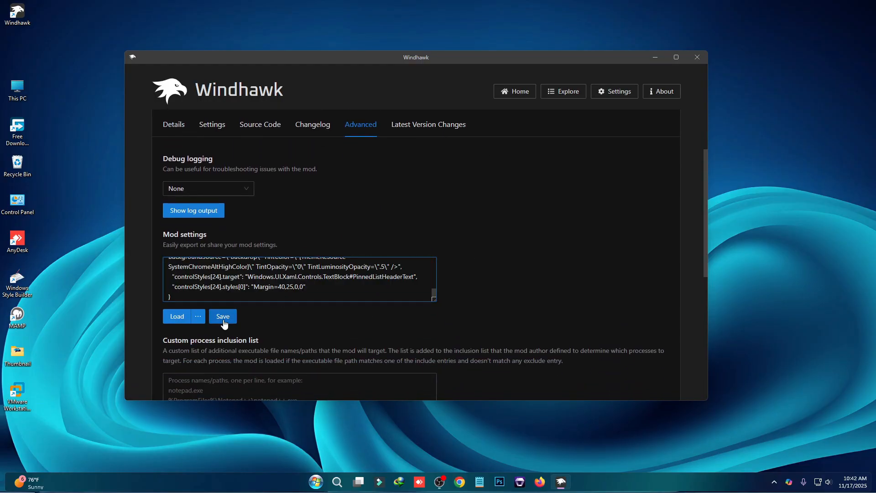
{"action": "left_click", "coordinate": [315, 481]}
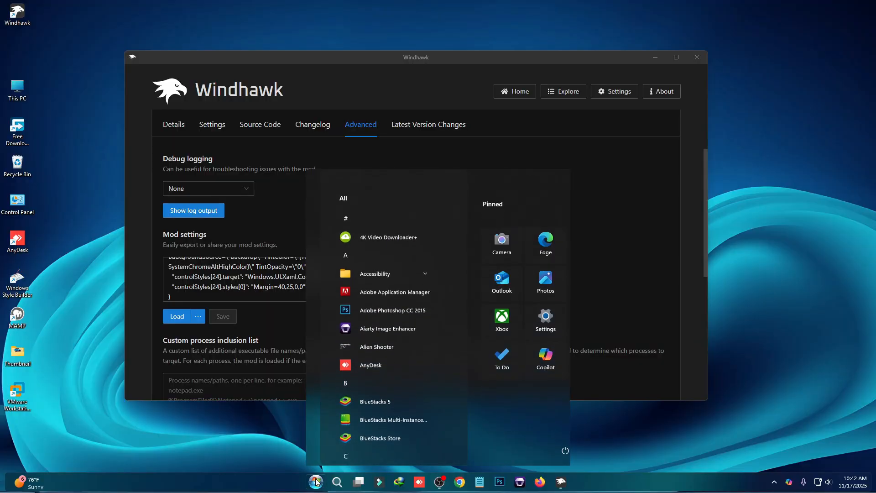
{"action": "mouse_move", "coordinate": [451, 352]}
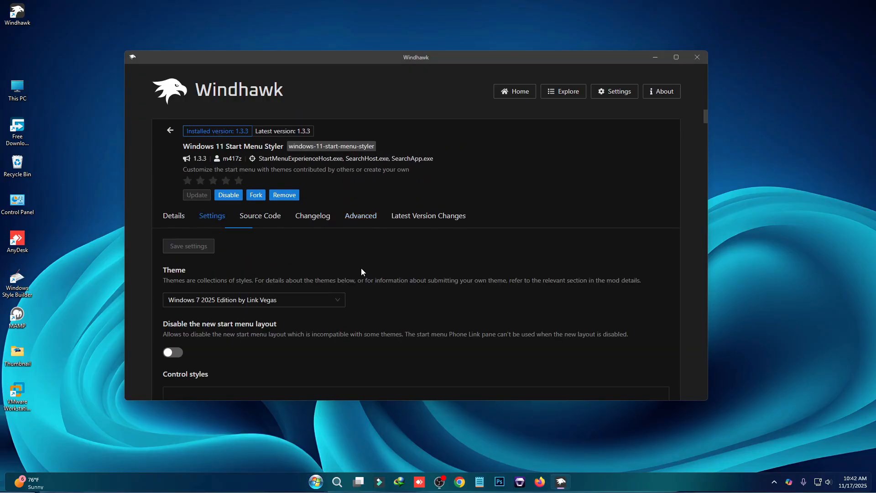
- Switch on 'Disable the new start menu layout' in Start Menu Styler and save the settings
{"action": "scroll", "scroll_direction": "down", "scroll_amount": 3}
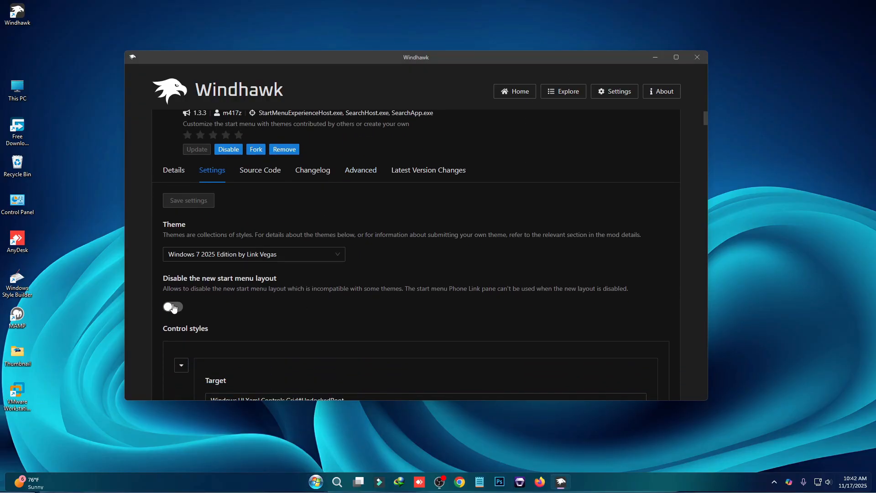
{"action": "left_click", "coordinate": [173, 307]}
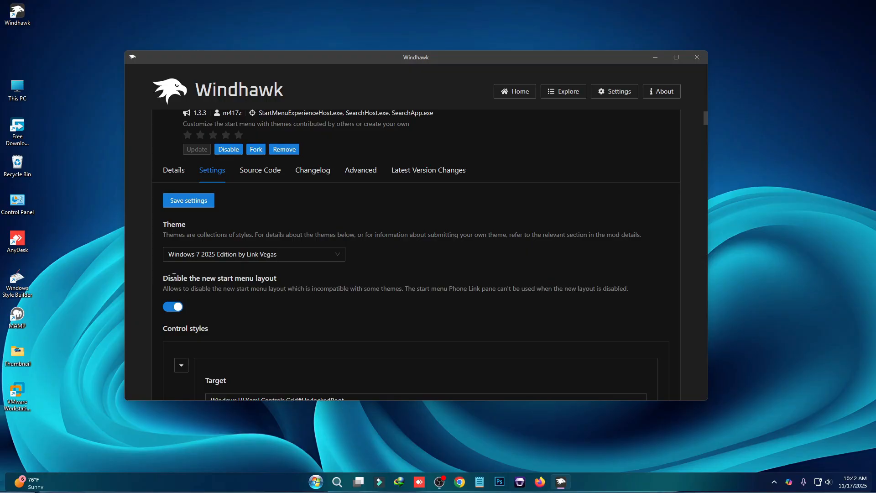
{"action": "left_click", "coordinate": [188, 200]}
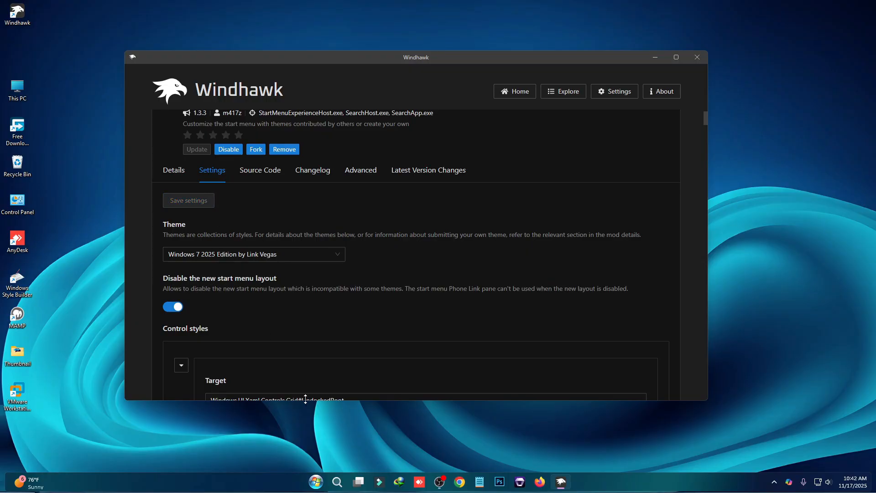
{"action": "left_click", "coordinate": [315, 481]}
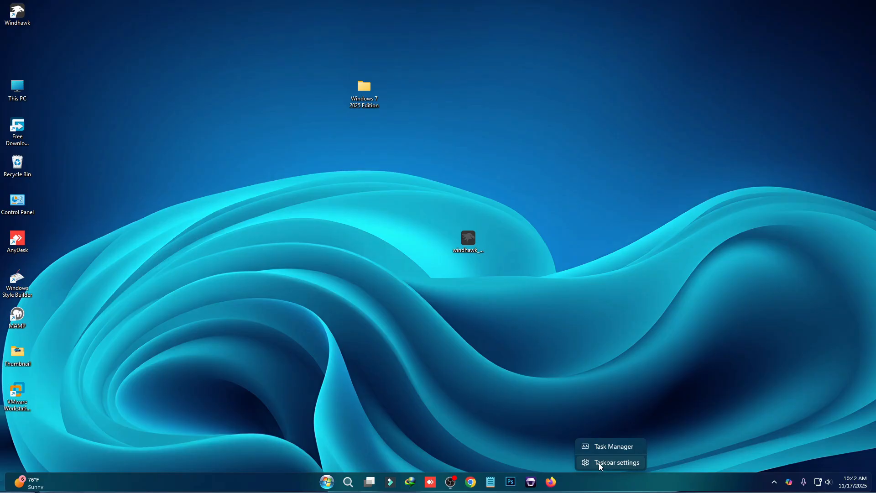
- Set Taskbar alignment to Left in Taskbar settings and close Settings
{"action": "left_click", "coordinate": [614, 462]}
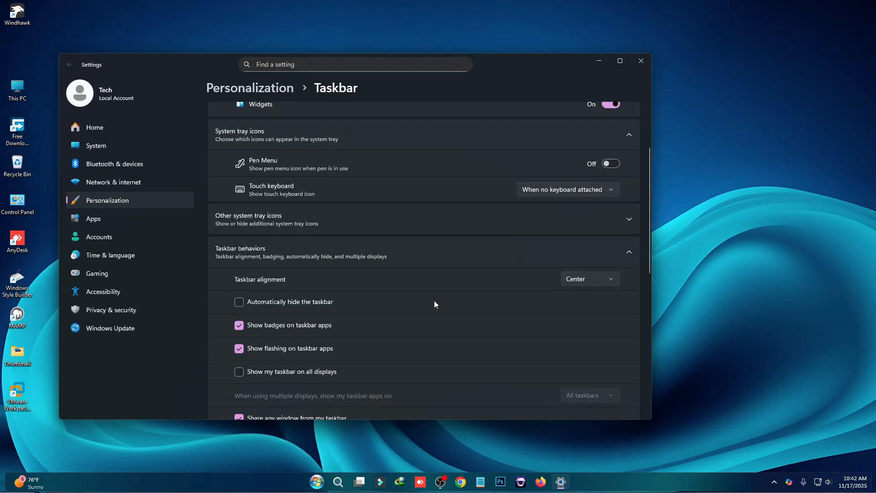
{"action": "left_click", "coordinate": [588, 279]}
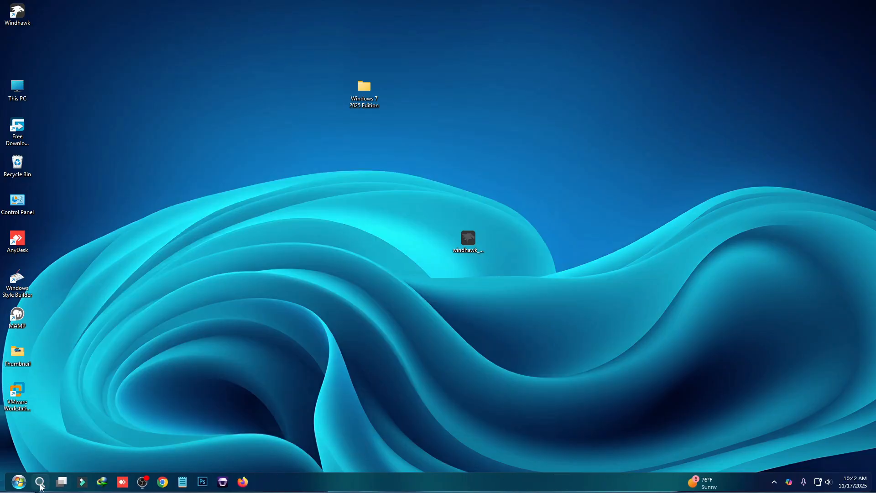
{"action": "mouse_move", "coordinate": [539, 374]}
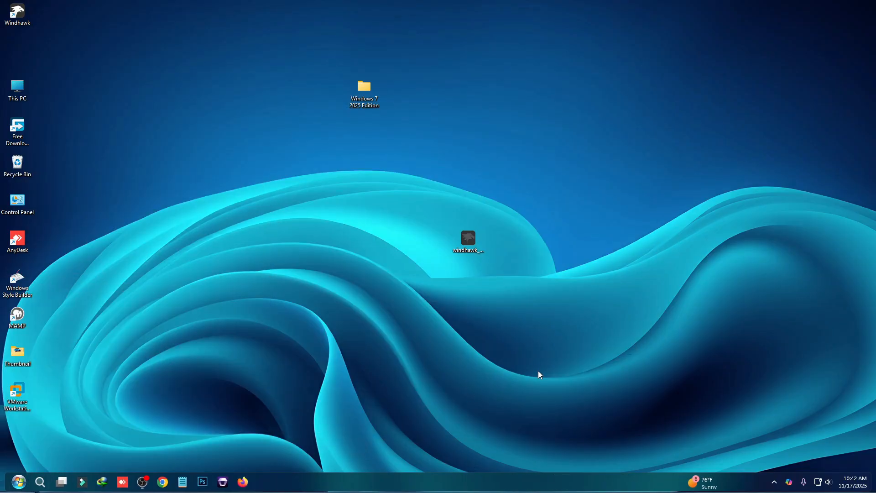
{"action": "left_click", "coordinate": [774, 480]}
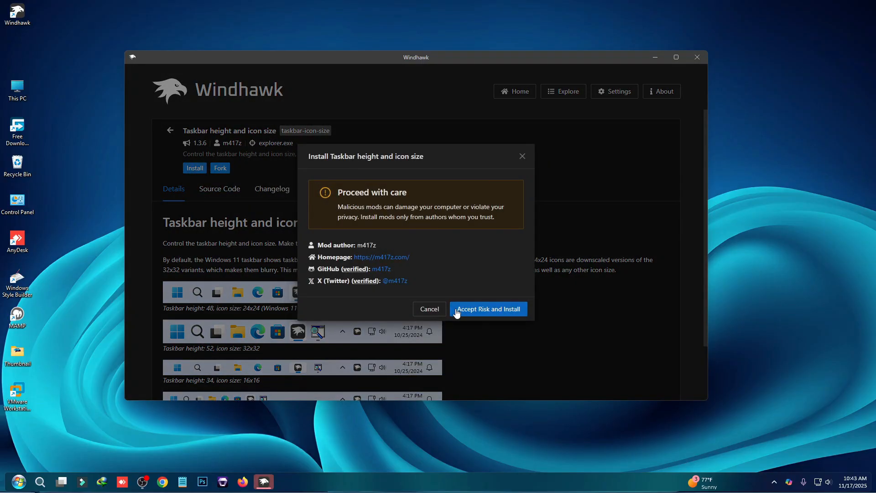
- Accept the risk warning so the Taskbar height and icon size mod installs
{"action": "left_click", "coordinate": [486, 309]}
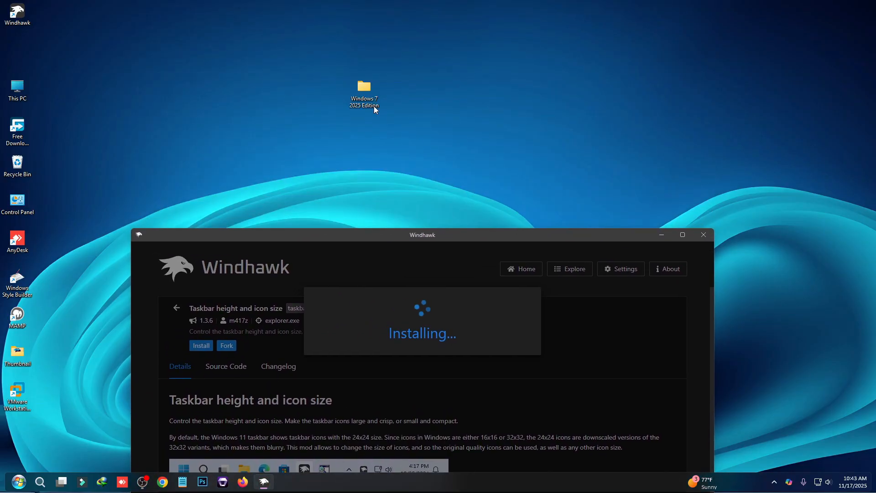
- Copy the Taskbar Icon & Size settings from the Windows 7 2025 Edition Mods folder
{"action": "double_click", "coordinate": [364, 87]}
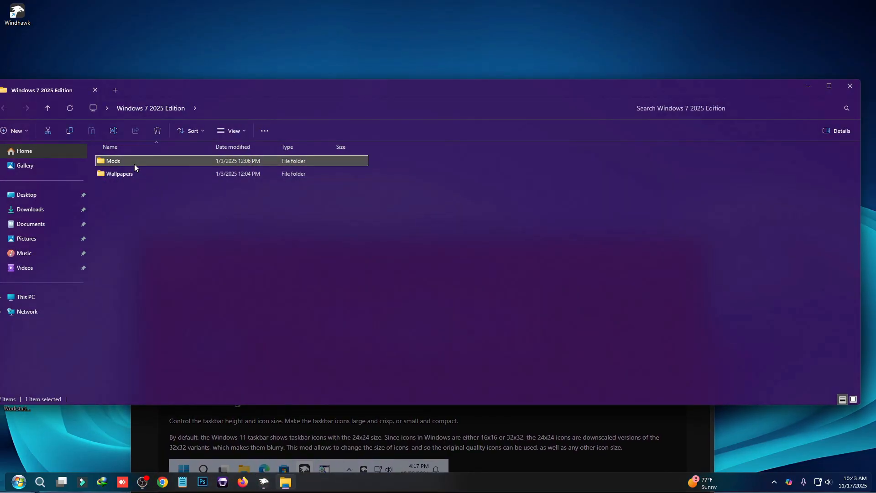
{"action": "double_click", "coordinate": [114, 161]}
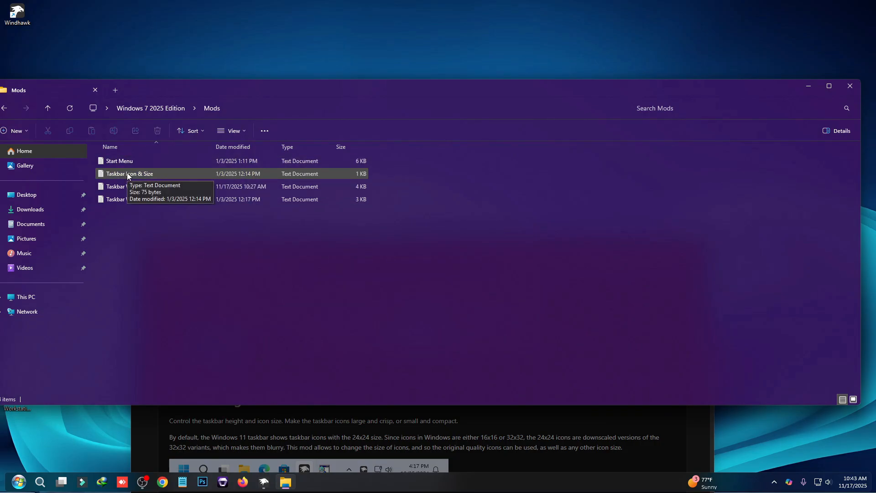
{"action": "double_click", "coordinate": [129, 174]}
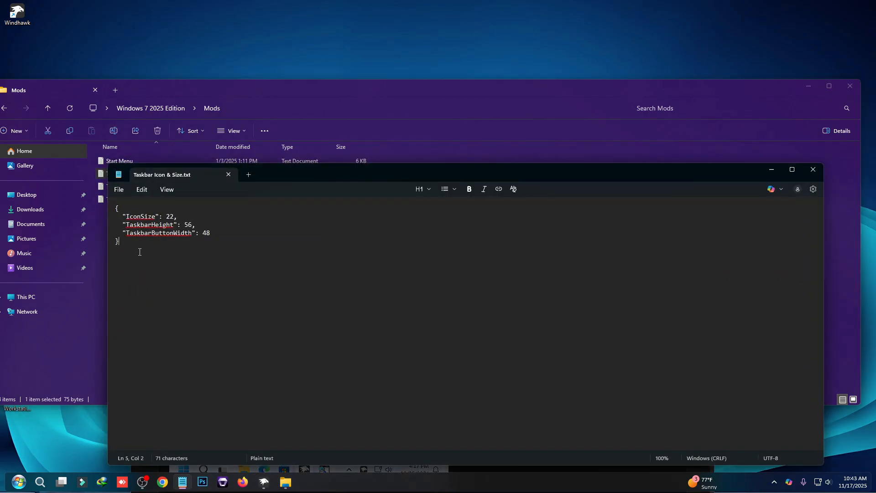
{"action": "key", "text": "ctrl+a"}
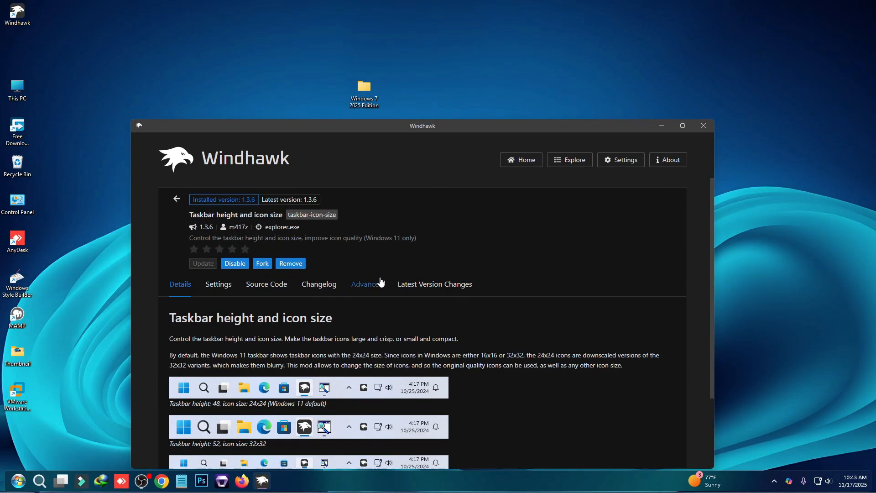
- Paste the copied settings into the mod's Advanced settings and save them
{"action": "left_click", "coordinate": [366, 284]}
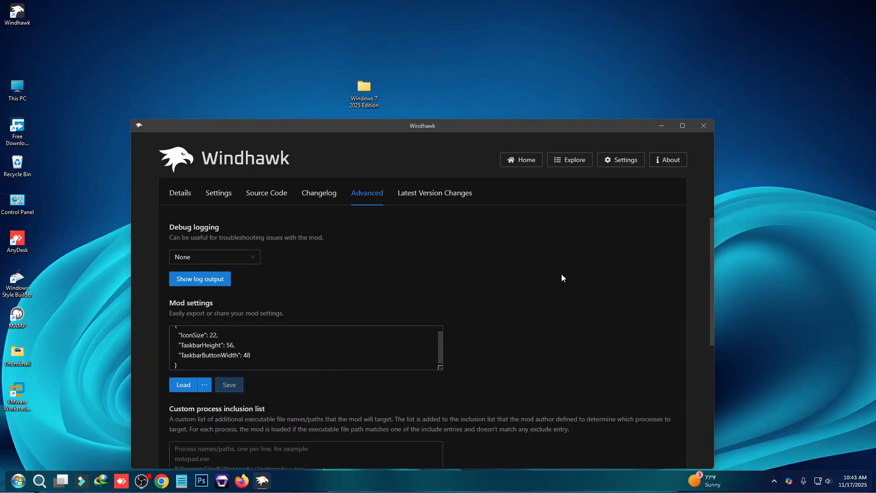
{"action": "left_click", "coordinate": [702, 125]}
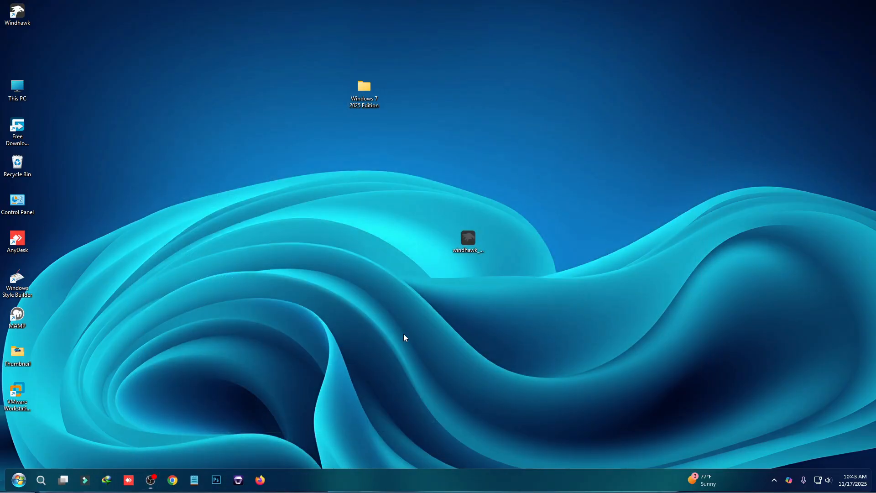
{"action": "left_click", "coordinate": [18, 480]}
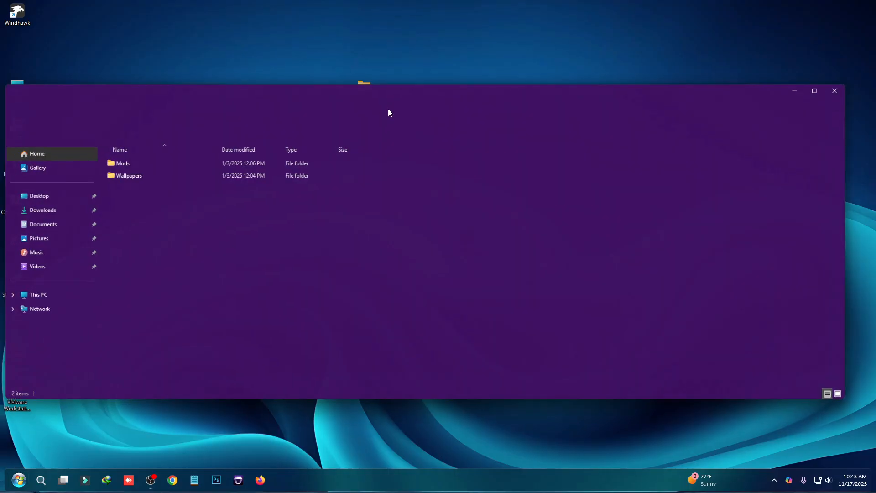
- Set Windows 7 Minimalist from the Wallpapers folder as the desktop background
{"action": "double_click", "coordinate": [129, 175]}
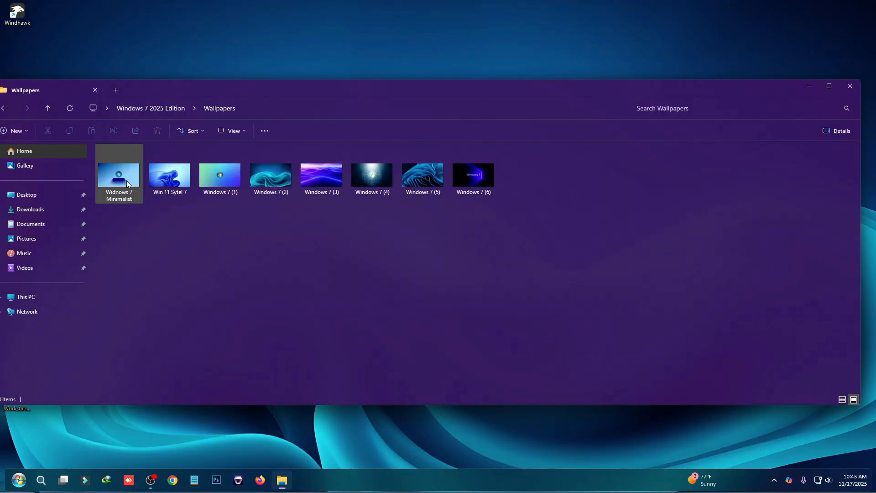
{"action": "left_click", "coordinate": [119, 174]}
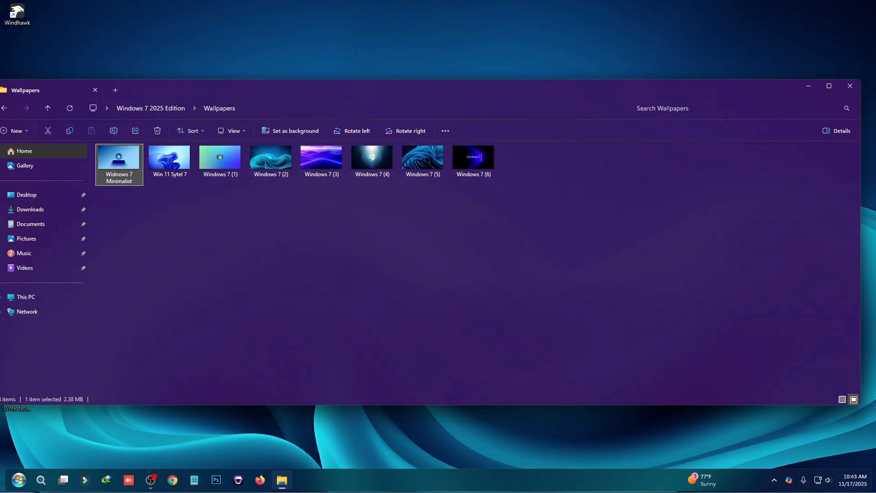
{"action": "left_click", "coordinate": [18, 480]}
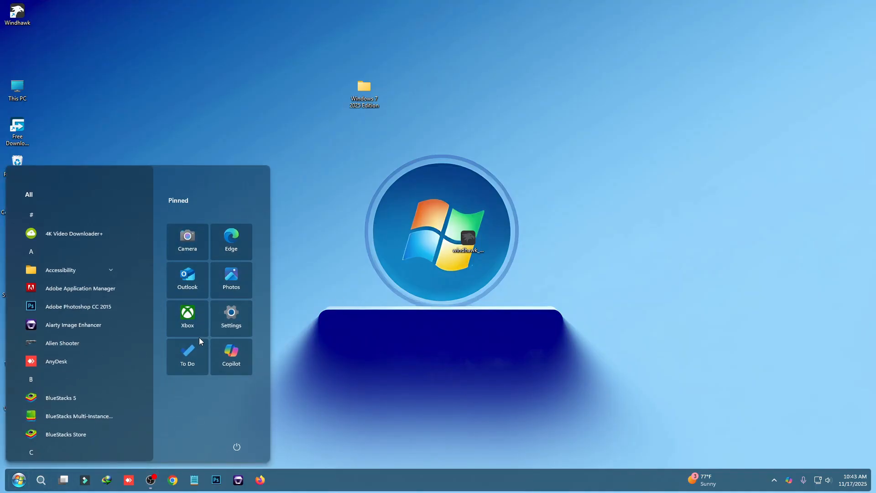
{"action": "mouse_move", "coordinate": [227, 392]}
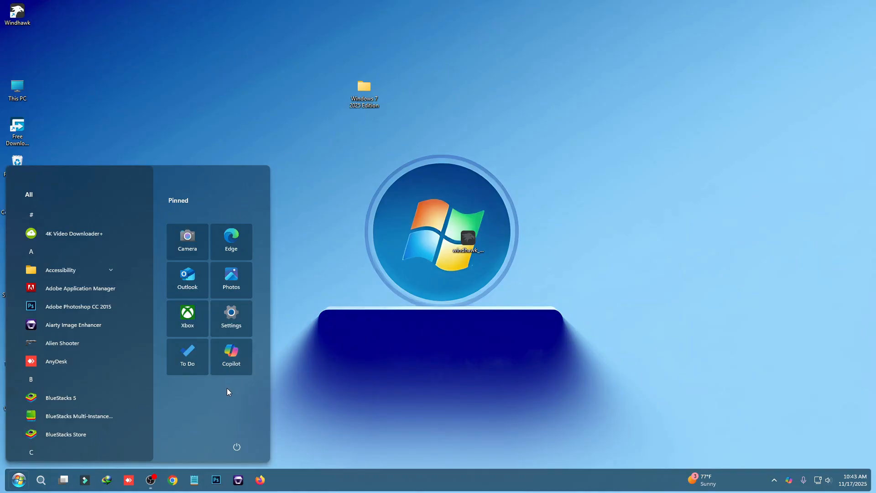
{"action": "mouse_move", "coordinate": [265, 382]}
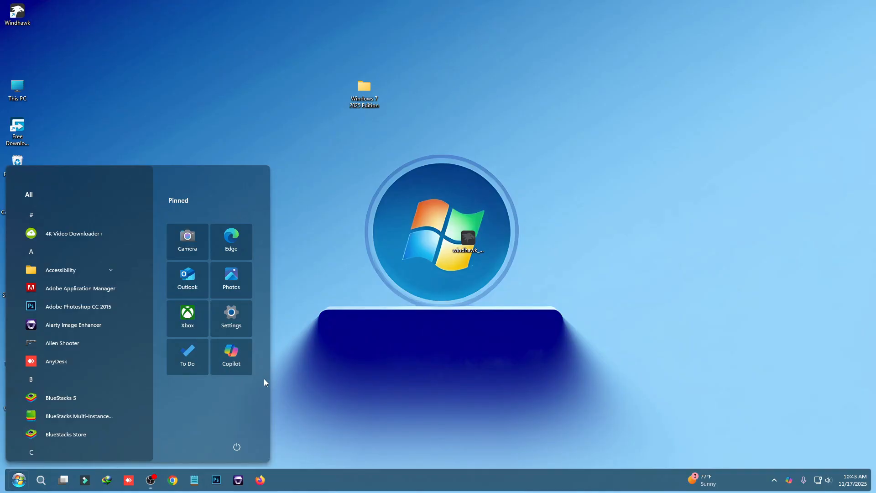